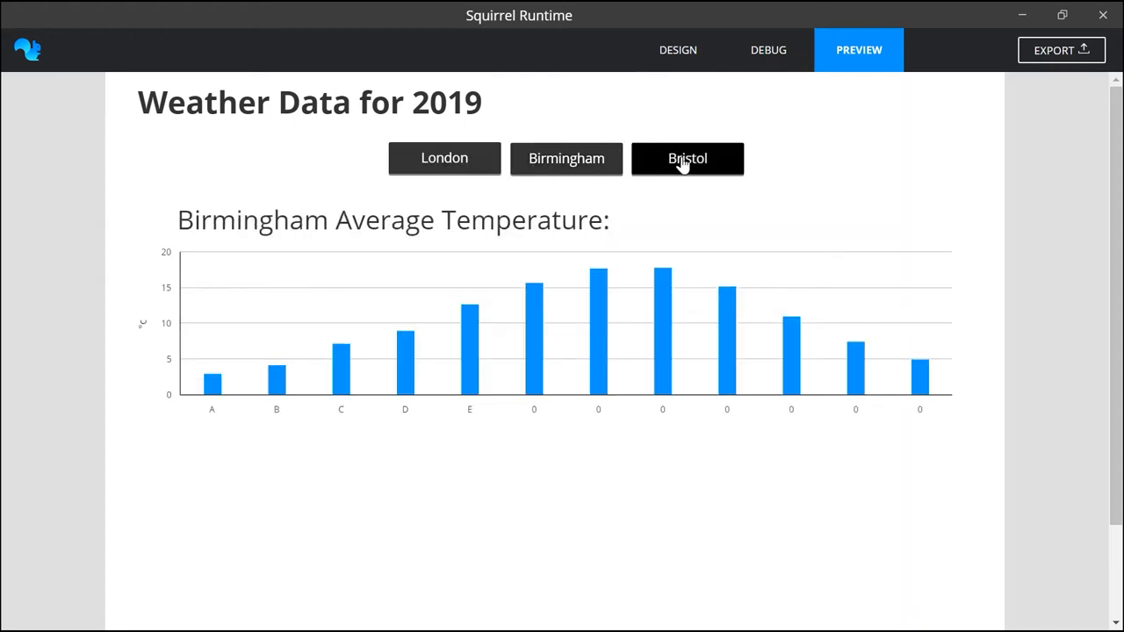
- Preview the Bristol temperature dashboard in Runtime, then show the DVsimple chart design
click(688, 159)
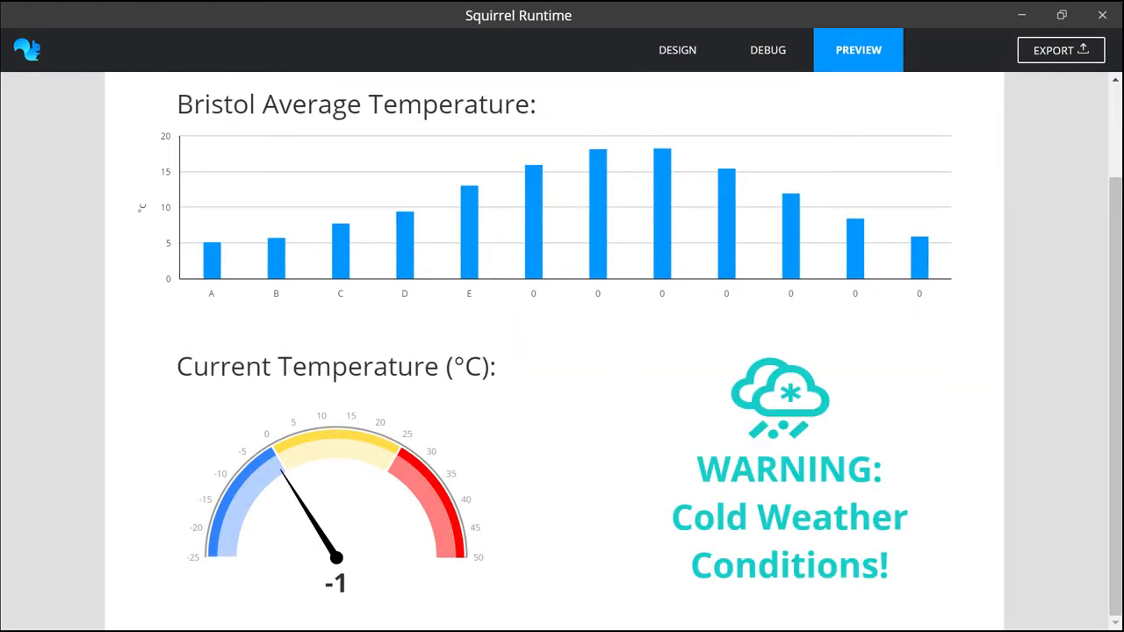
click(678, 49)
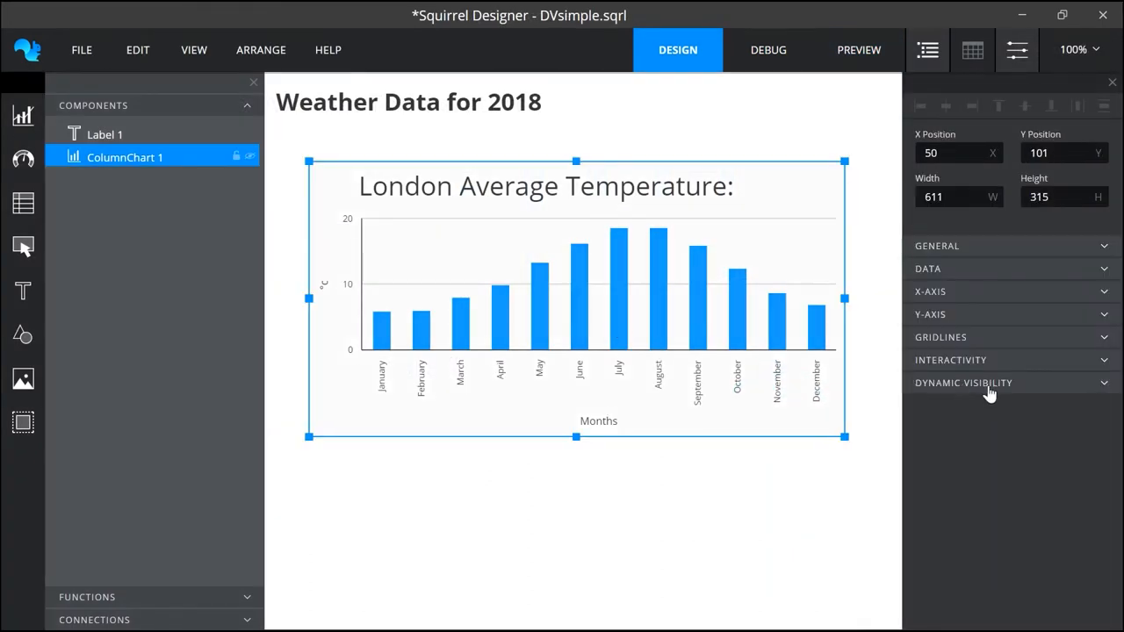
- Expand the chart's Dynamic Visibility settings and show its data spreadsheet below the canvas
click(962, 383)
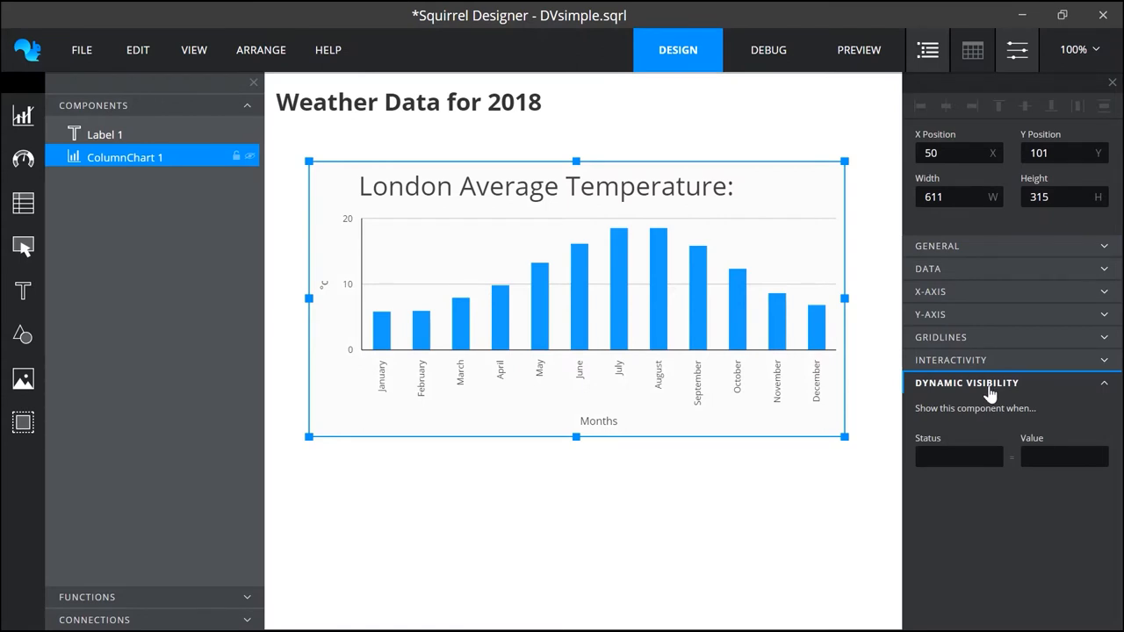
click(959, 456)
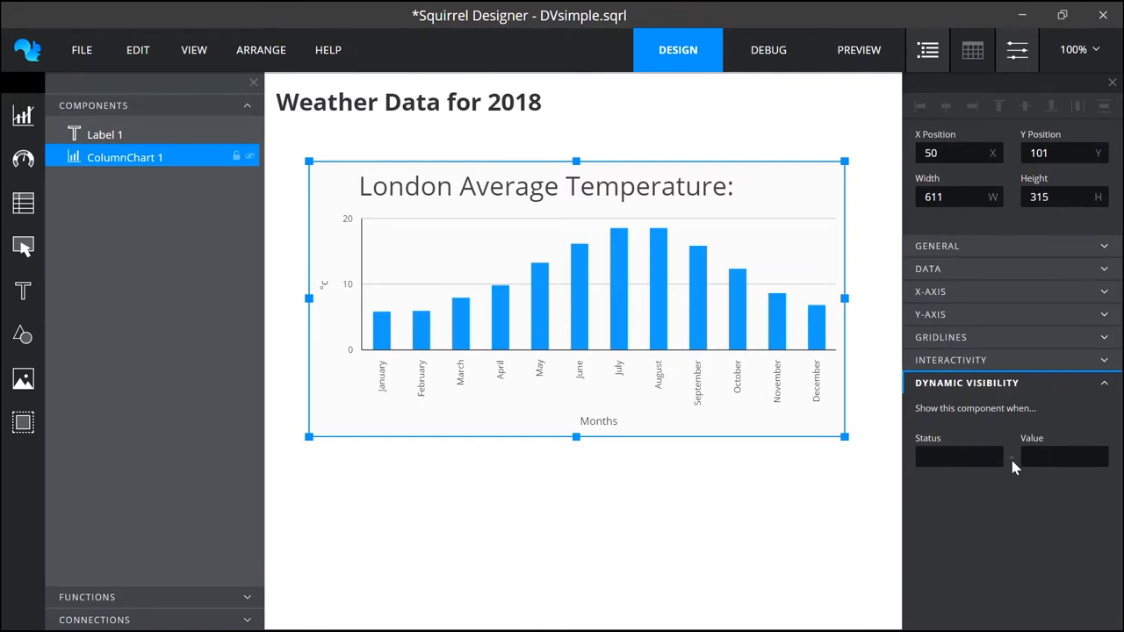
click(972, 49)
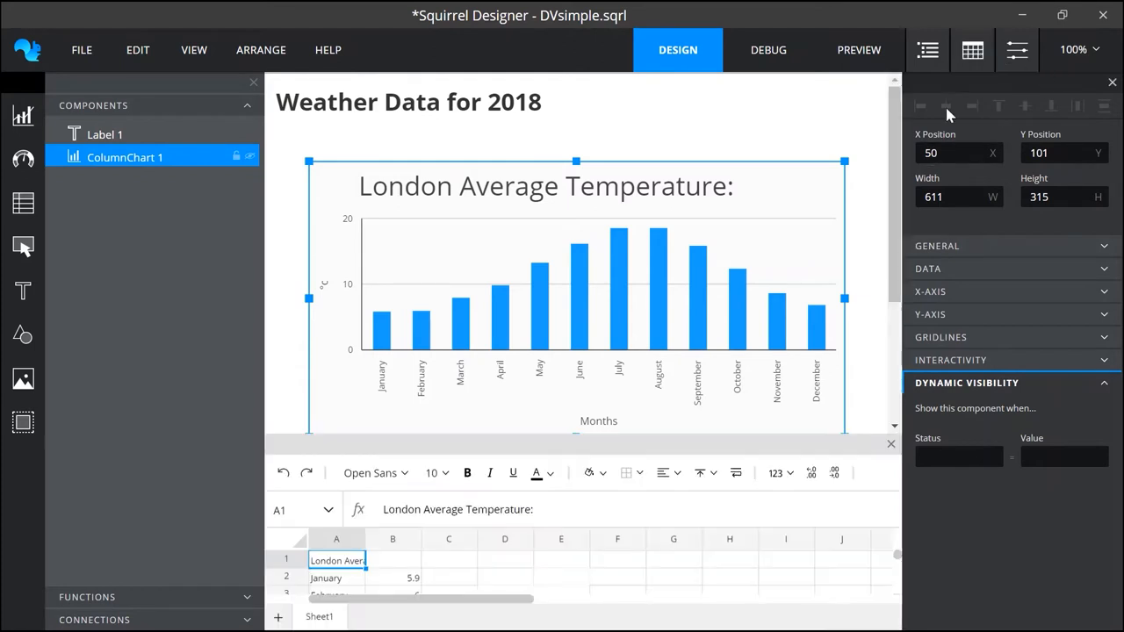
- Fill spreadsheet cell E1 orange to mark it as the status cell
click(560, 561)
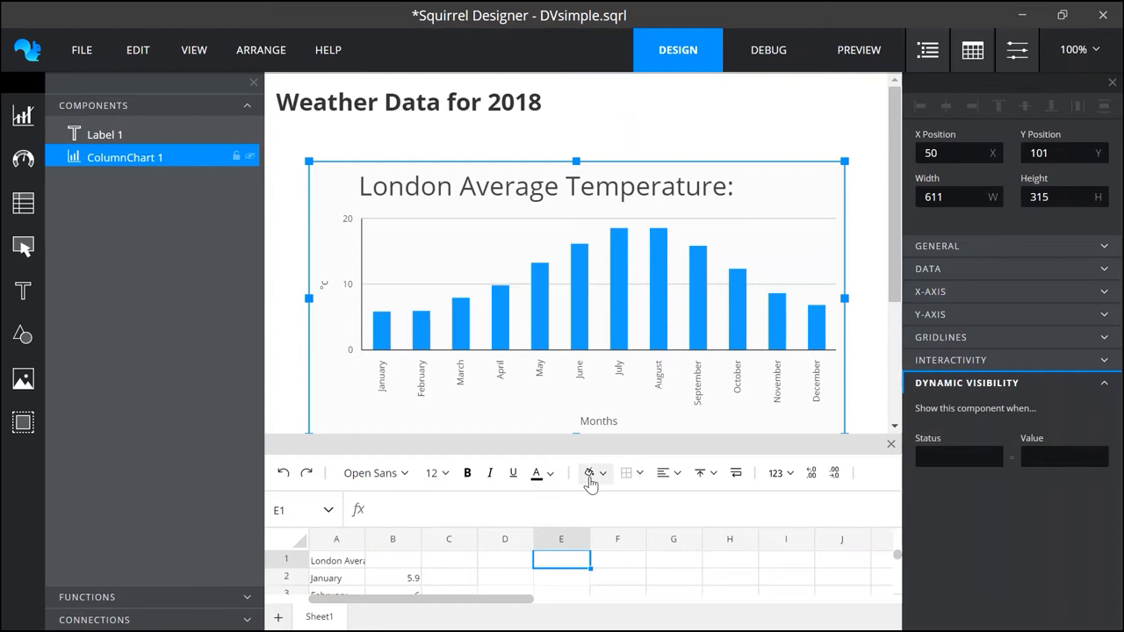
click(590, 474)
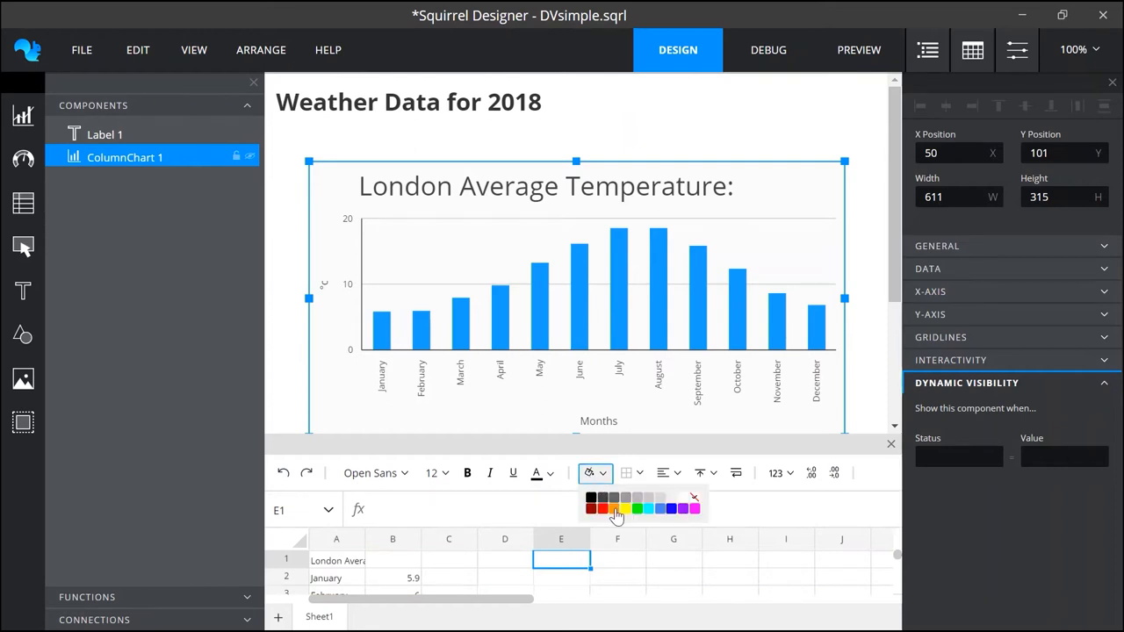
click(622, 509)
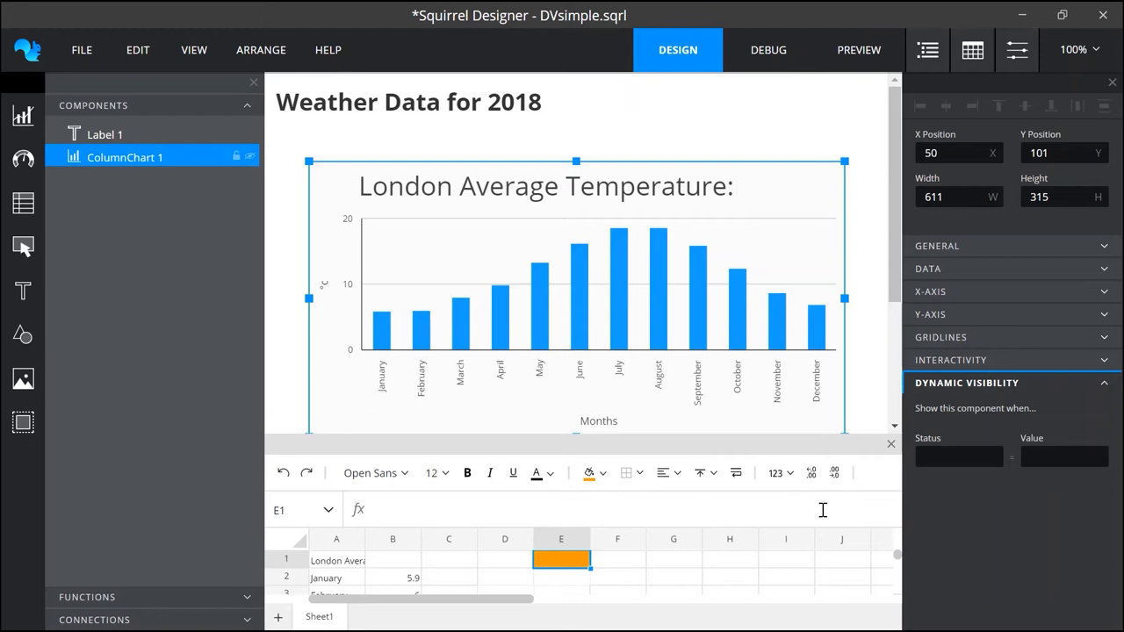
click(957, 456)
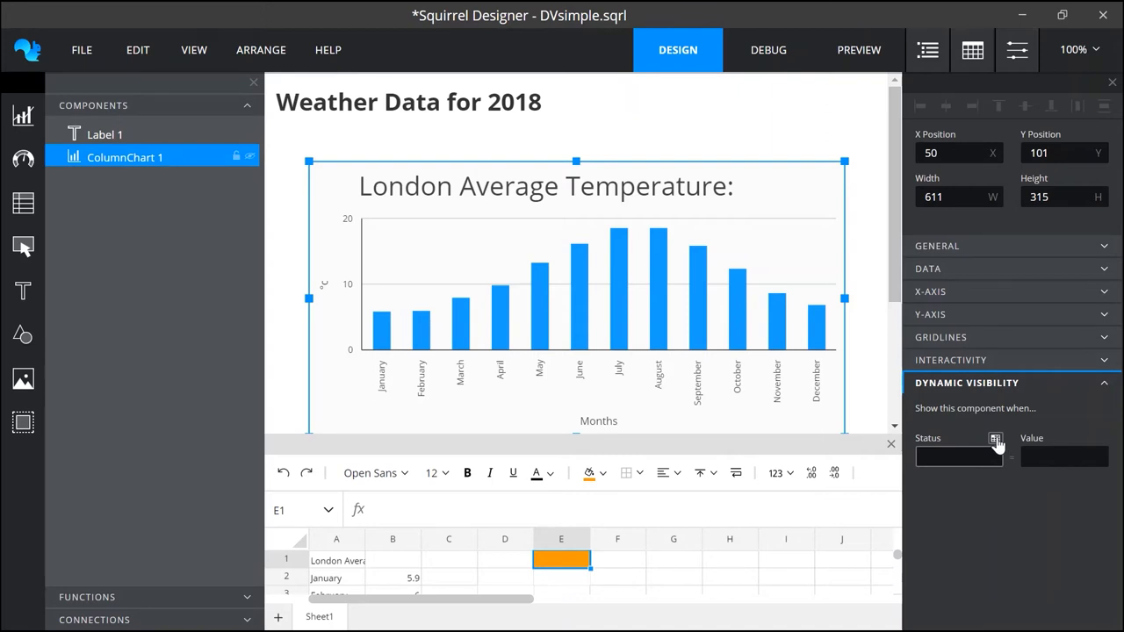
- Link the chart's visibility Status to the orange cell Sheet1!E1
click(994, 439)
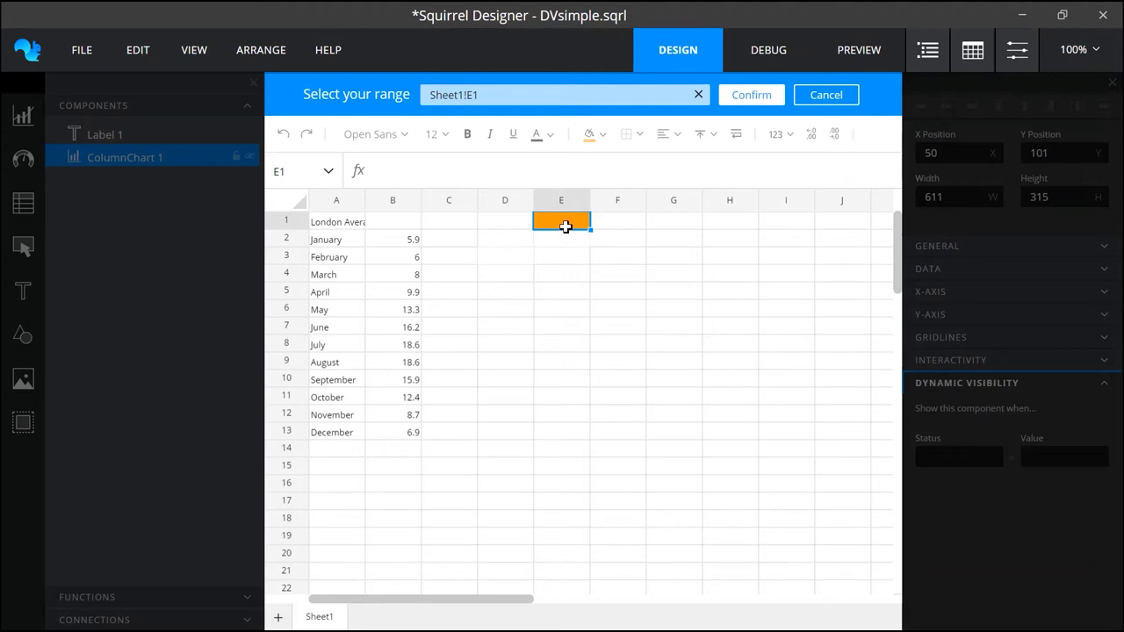
click(752, 95)
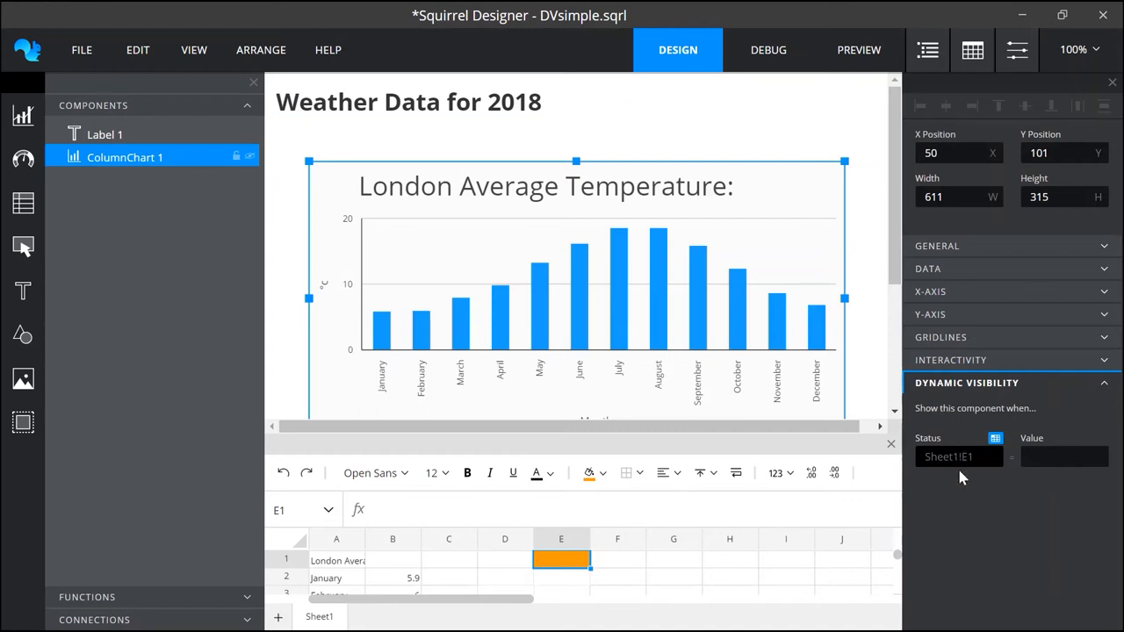
mouse_move(966, 488)
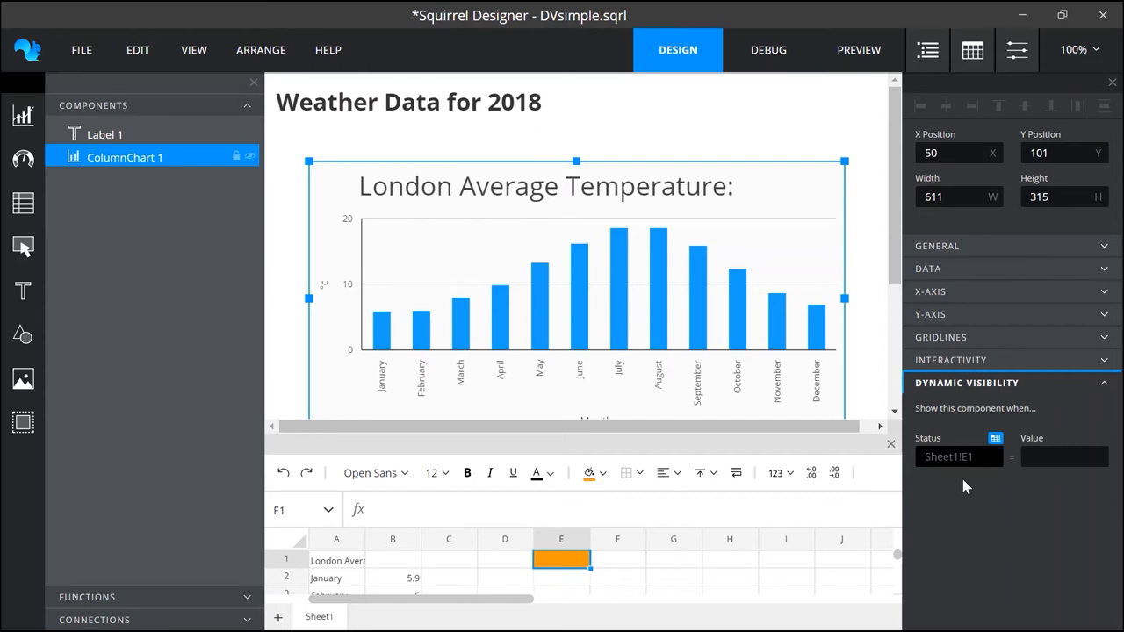
mouse_move(966, 488)
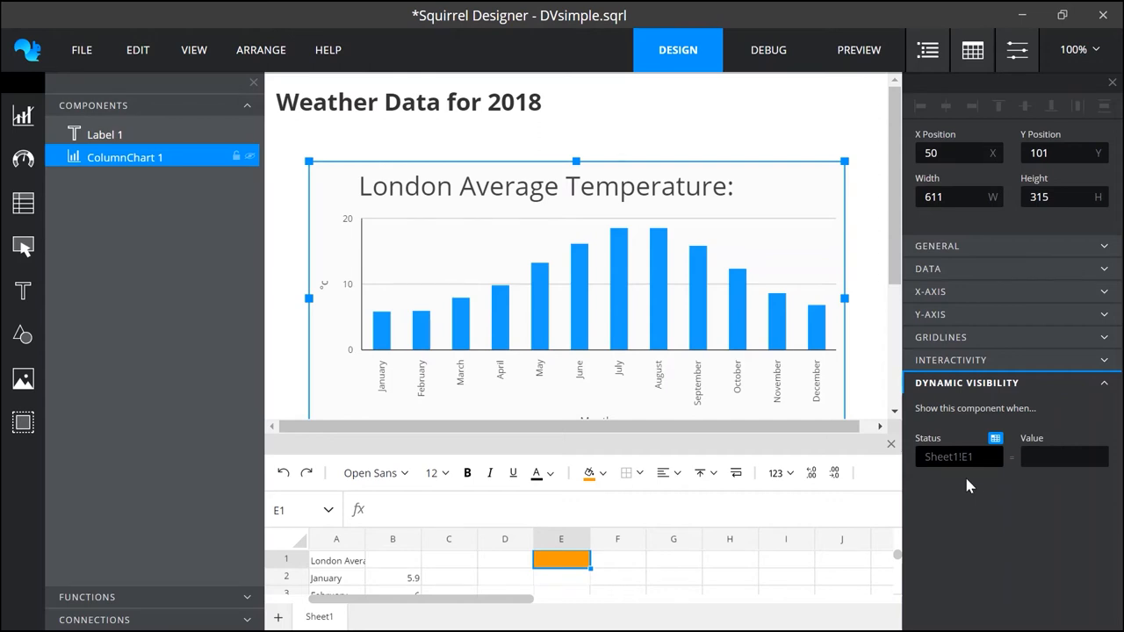
- Set the chart's visibility Value to "show" and commit it
click(1064, 457)
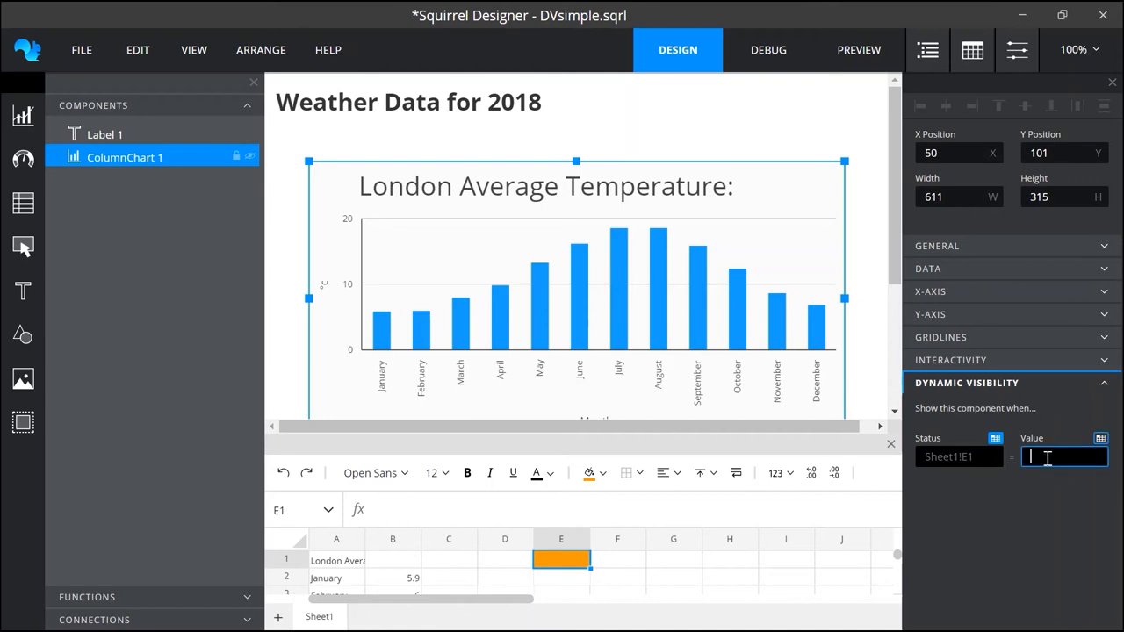
text(show)
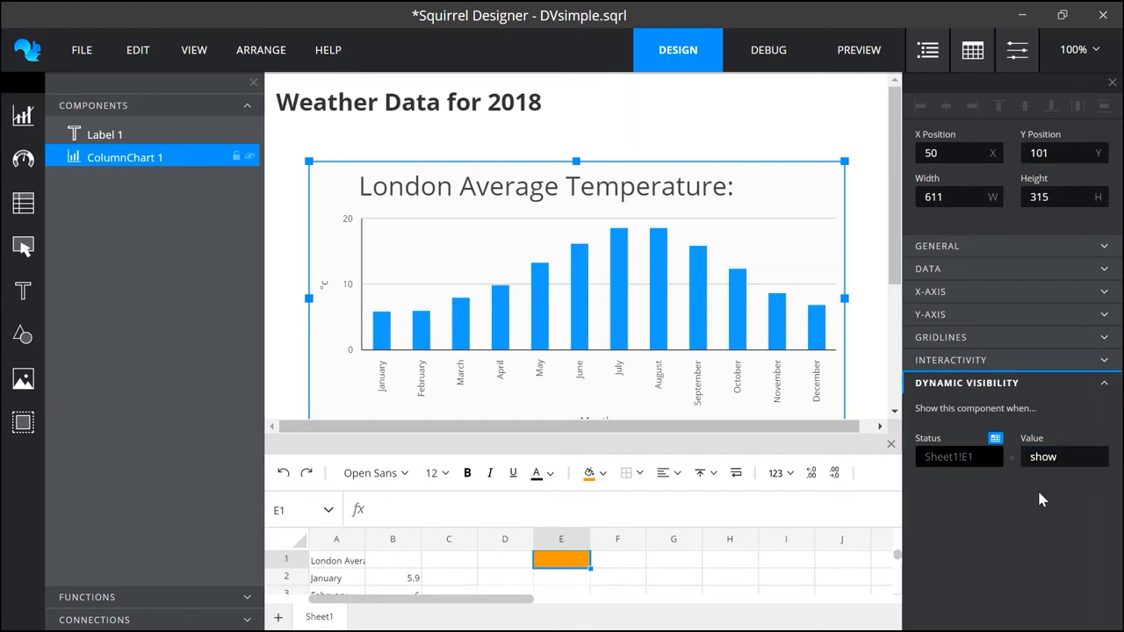
click(768, 49)
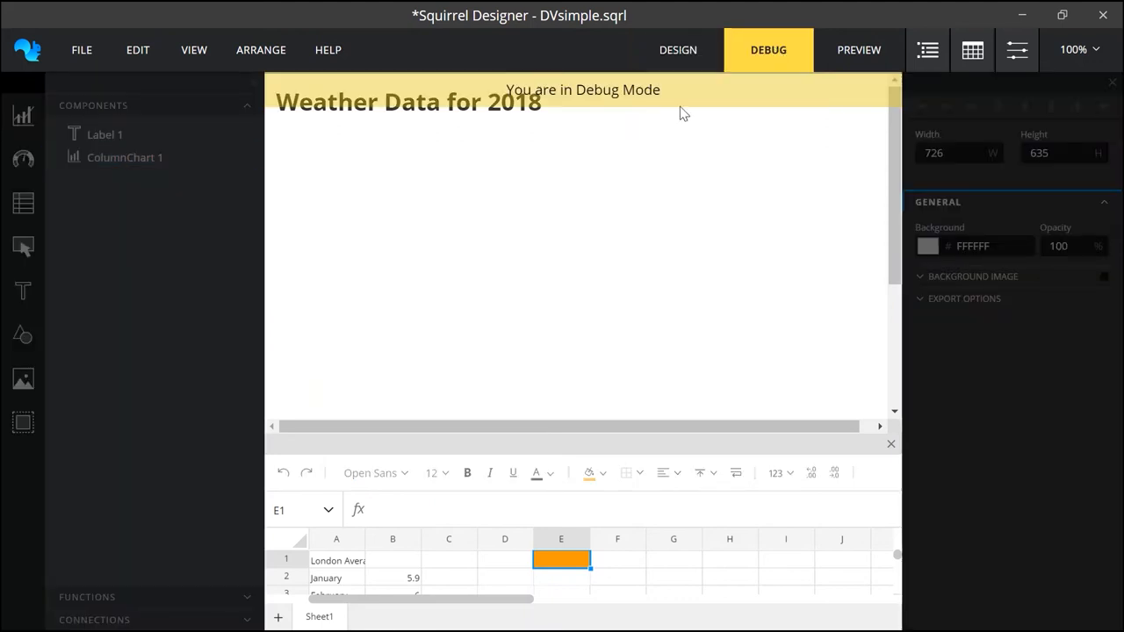
mouse_move(427, 127)
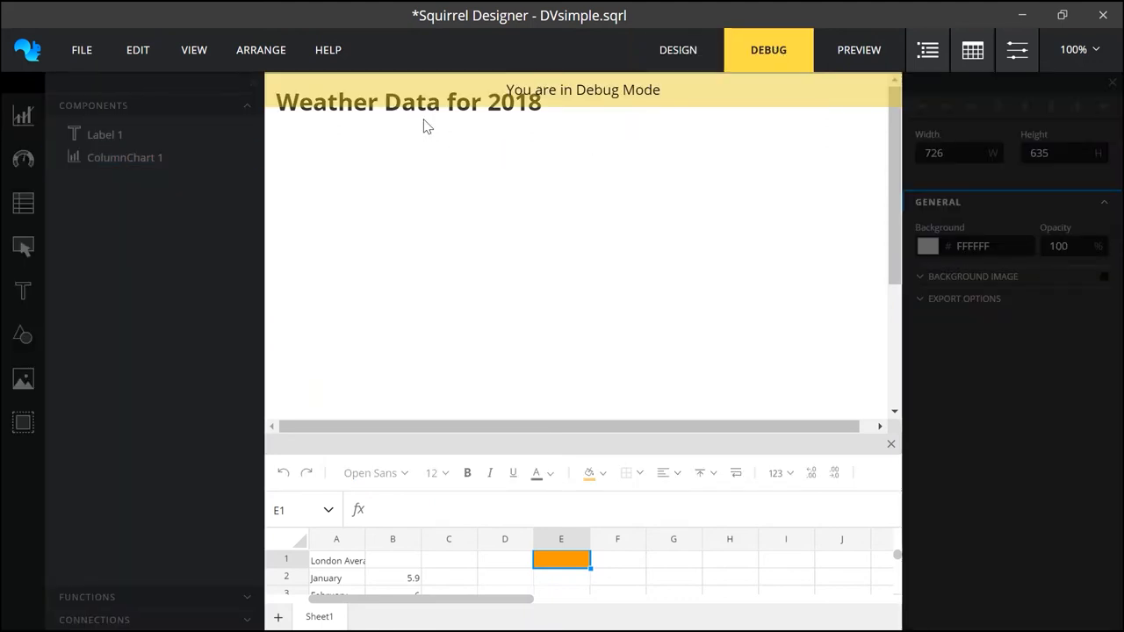
mouse_move(569, 267)
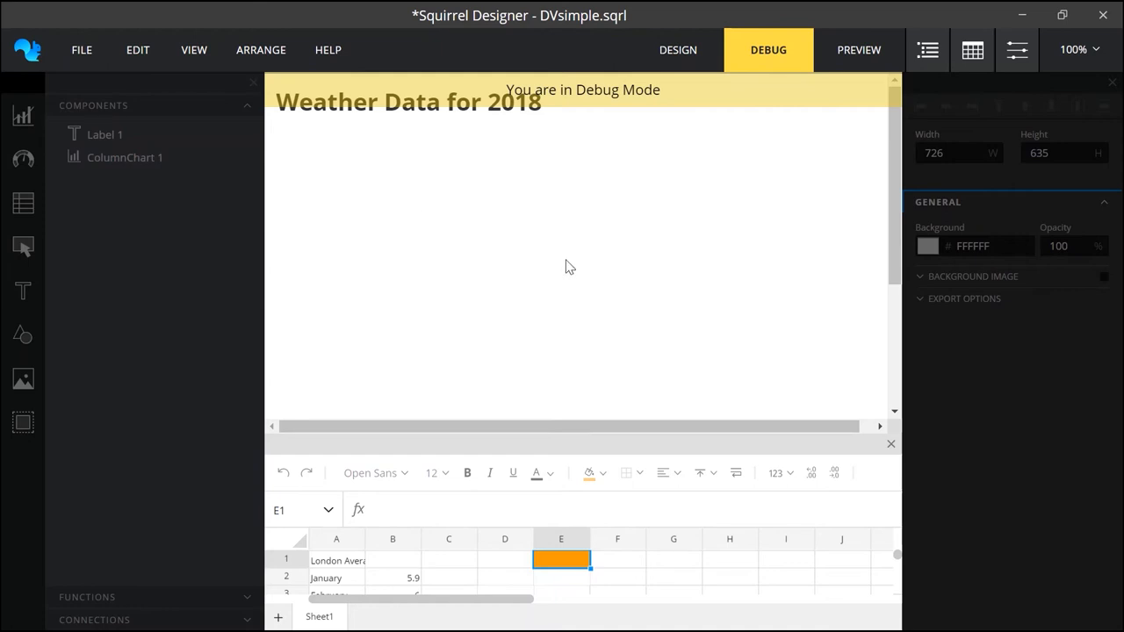
- Return from the debug test, where the chart was hidden with E1 empty, and select cell E1
click(678, 49)
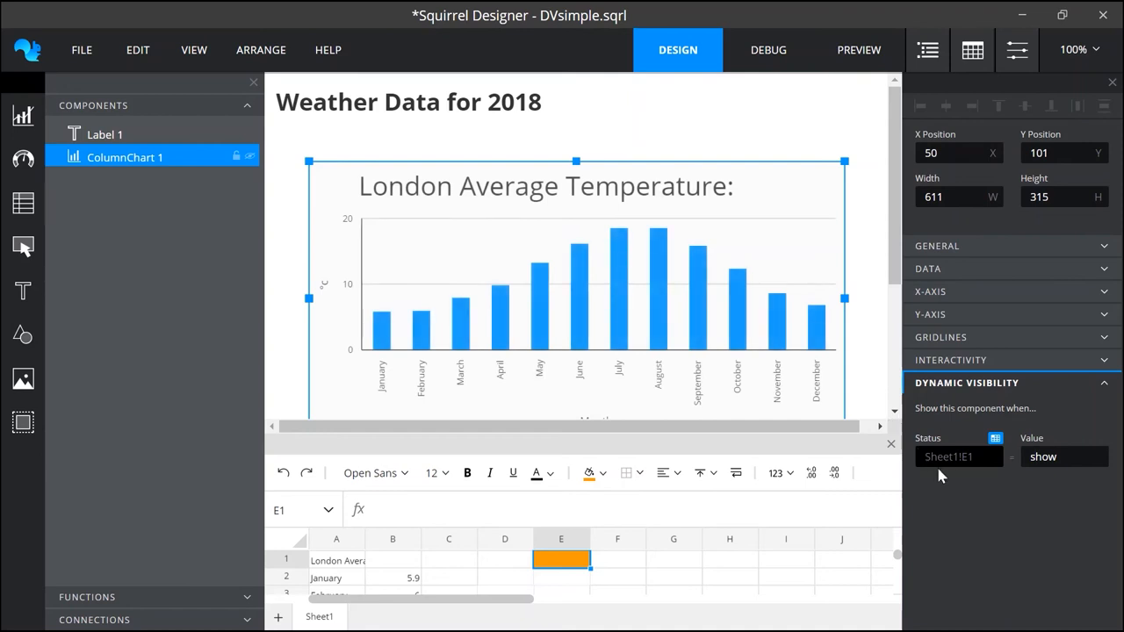
mouse_move(952, 477)
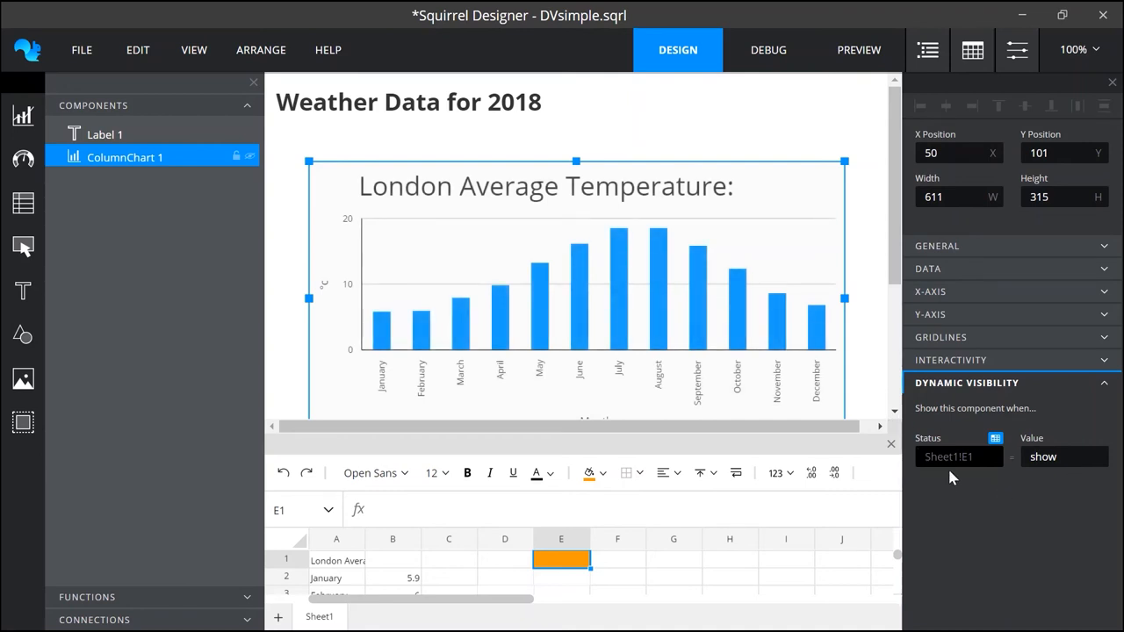
click(786, 537)
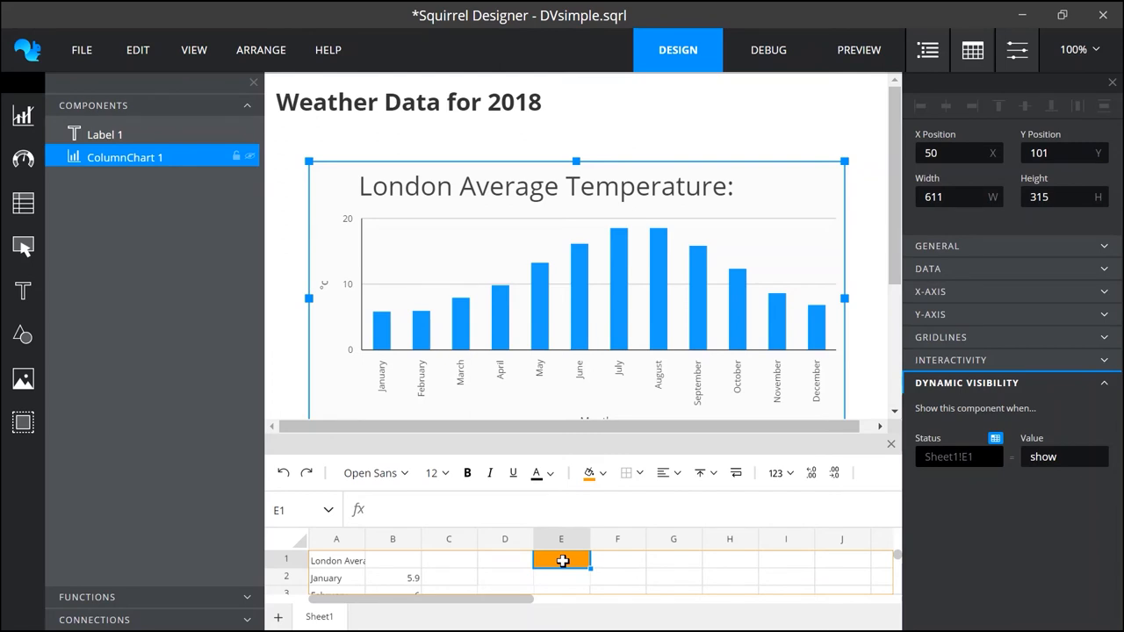
mouse_move(1022, 496)
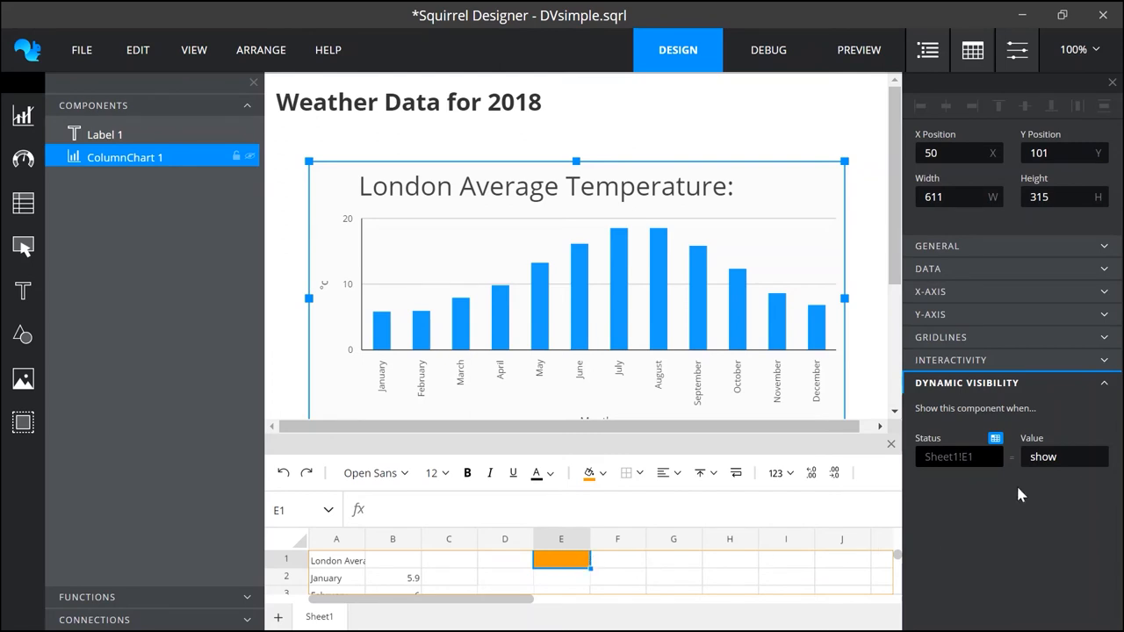
mouse_move(1045, 477)
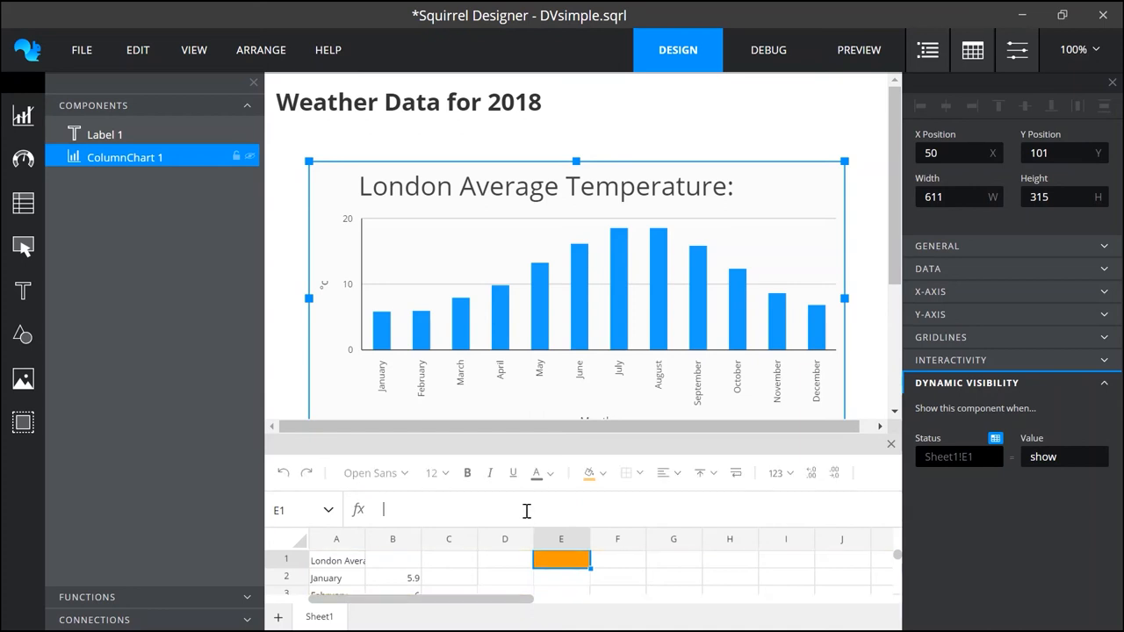
- Enter "show" in cell E1 and verify in Debug mode that the chart stays visible
text(show)
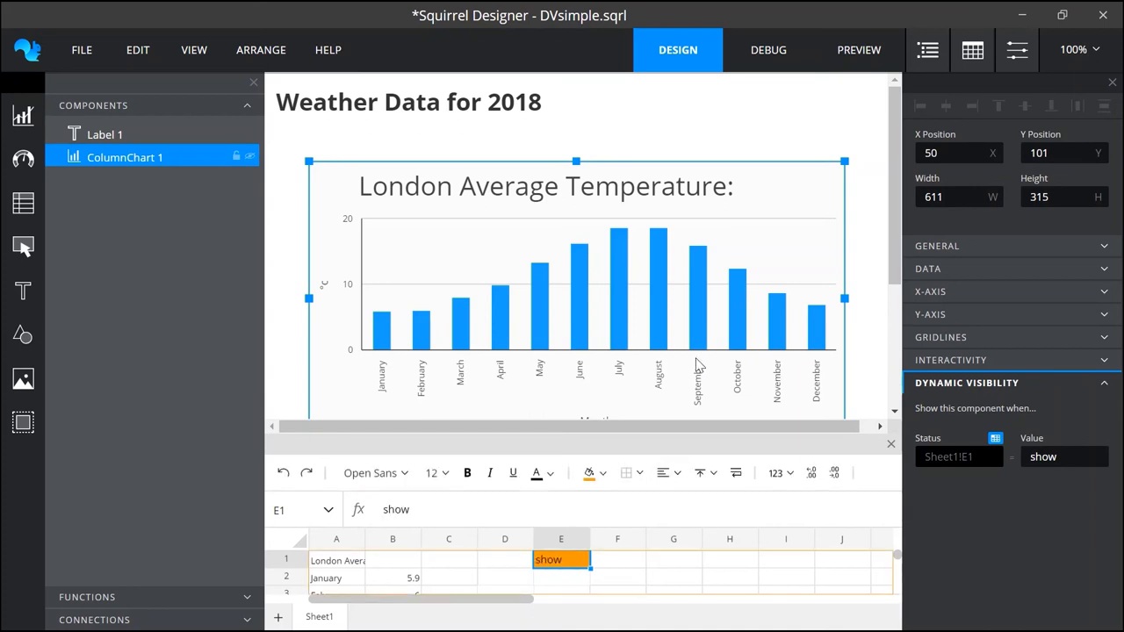
click(768, 49)
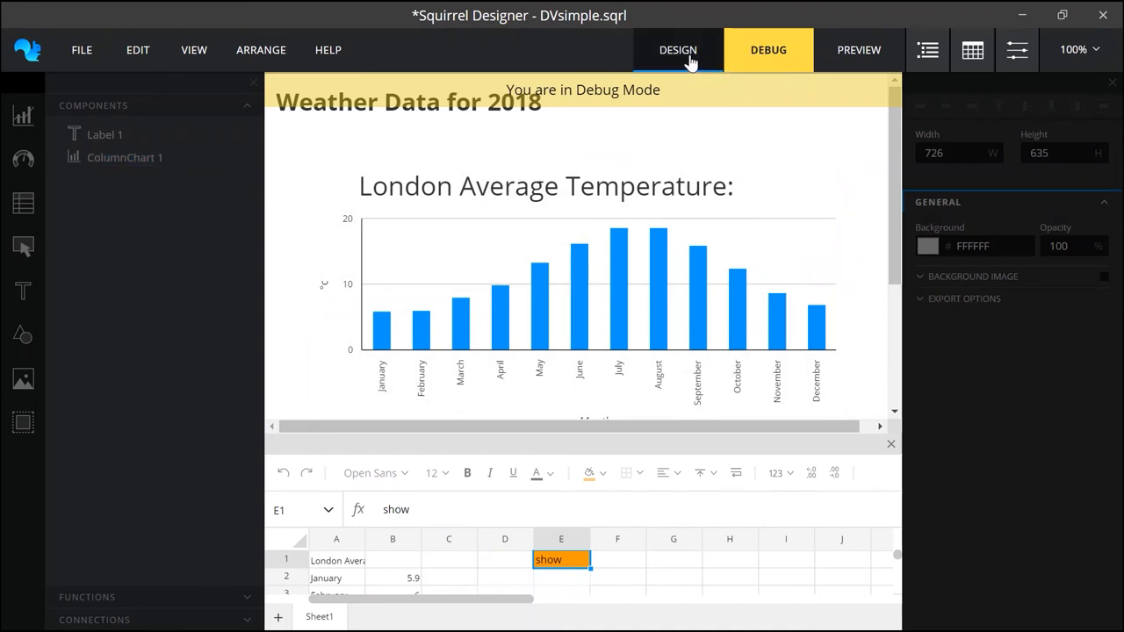
click(678, 49)
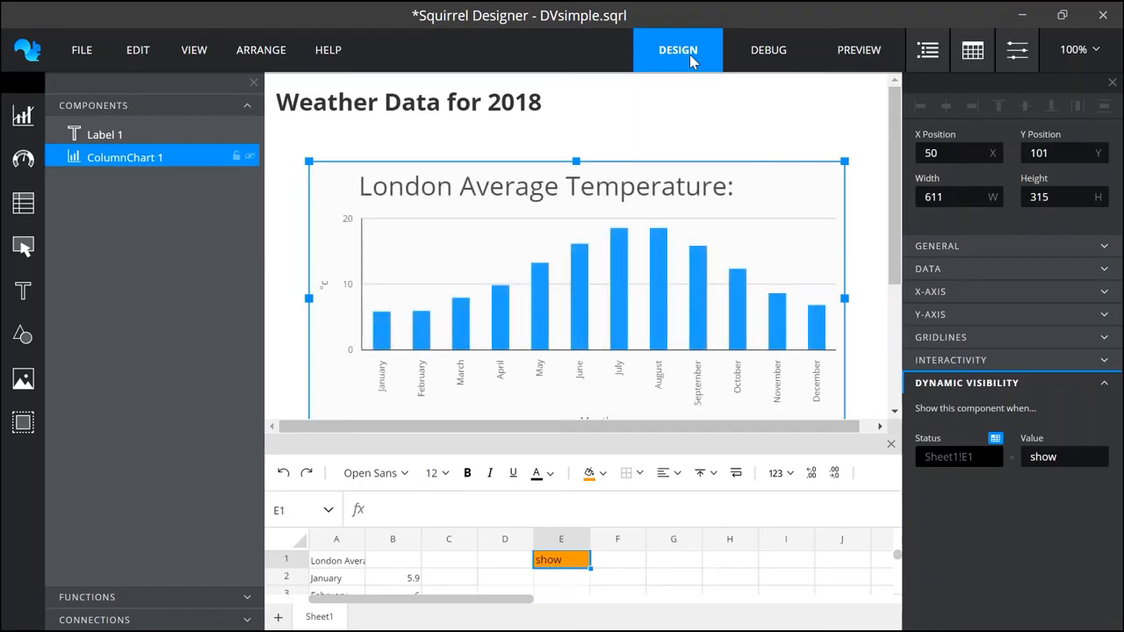
- Capitalise E1 to "Show", see the chart hidden in debug, then set Value to "Show" so debug displays it
click(618, 538)
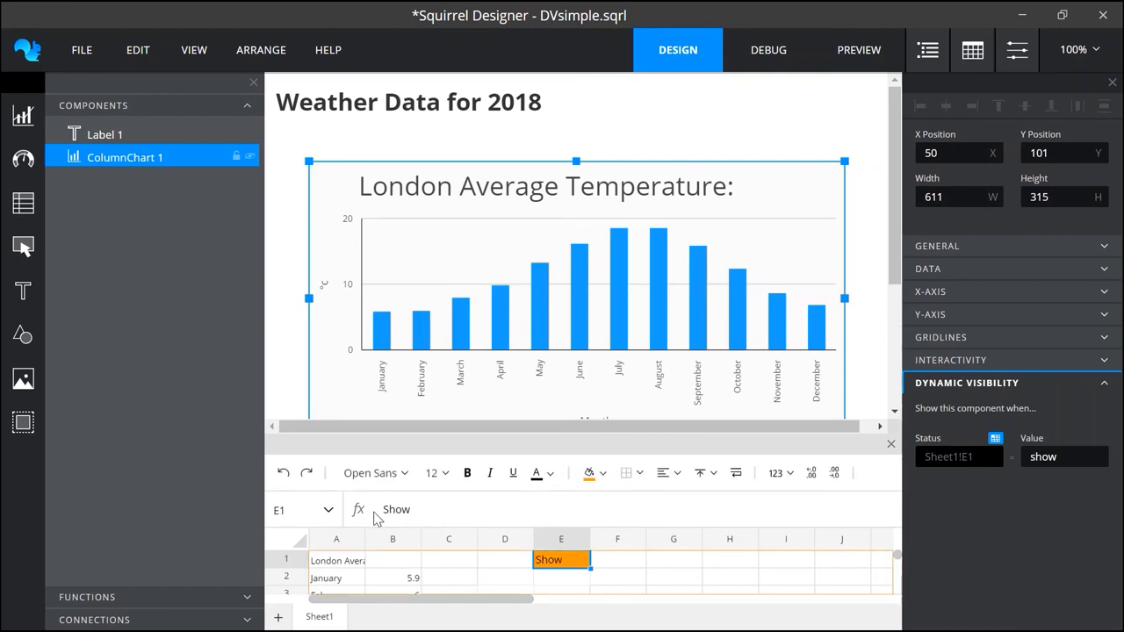
click(769, 49)
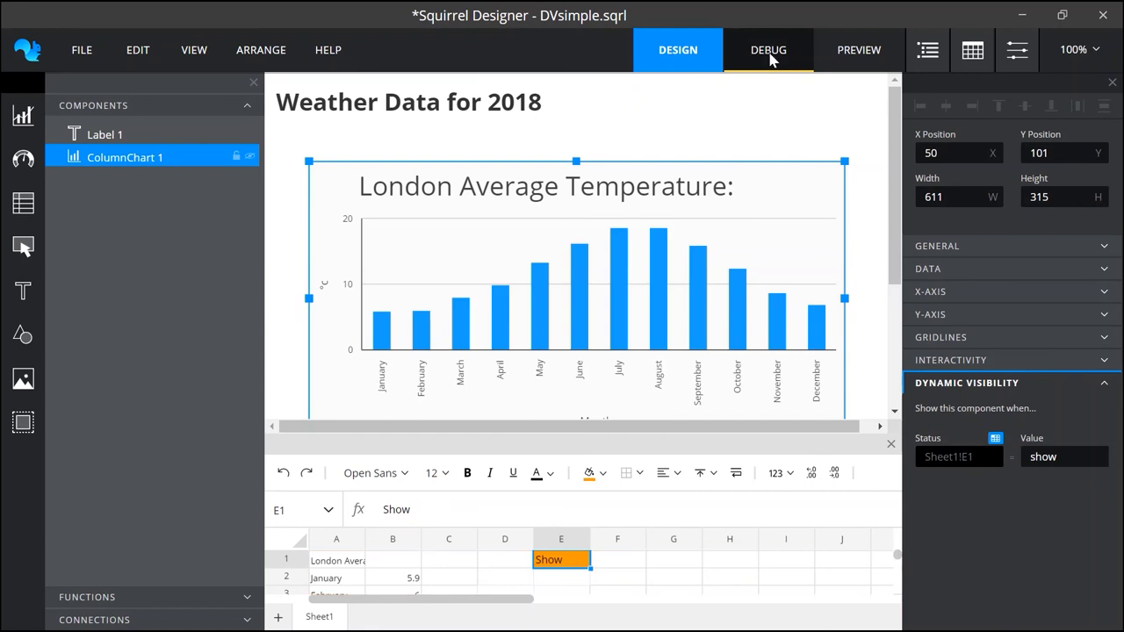
click(769, 49)
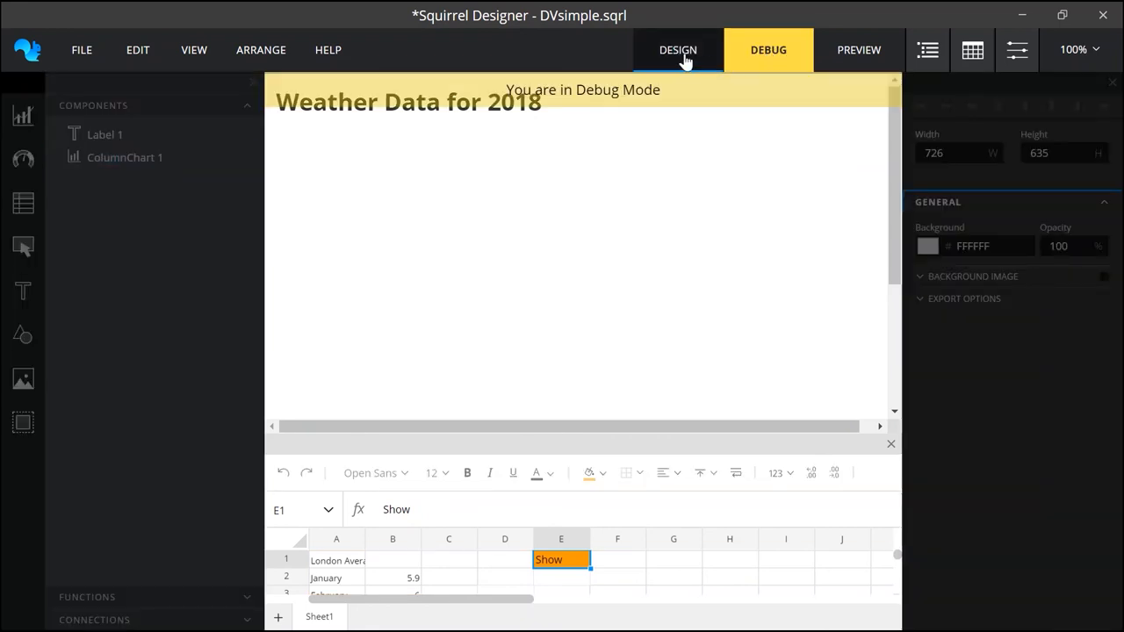
click(678, 49)
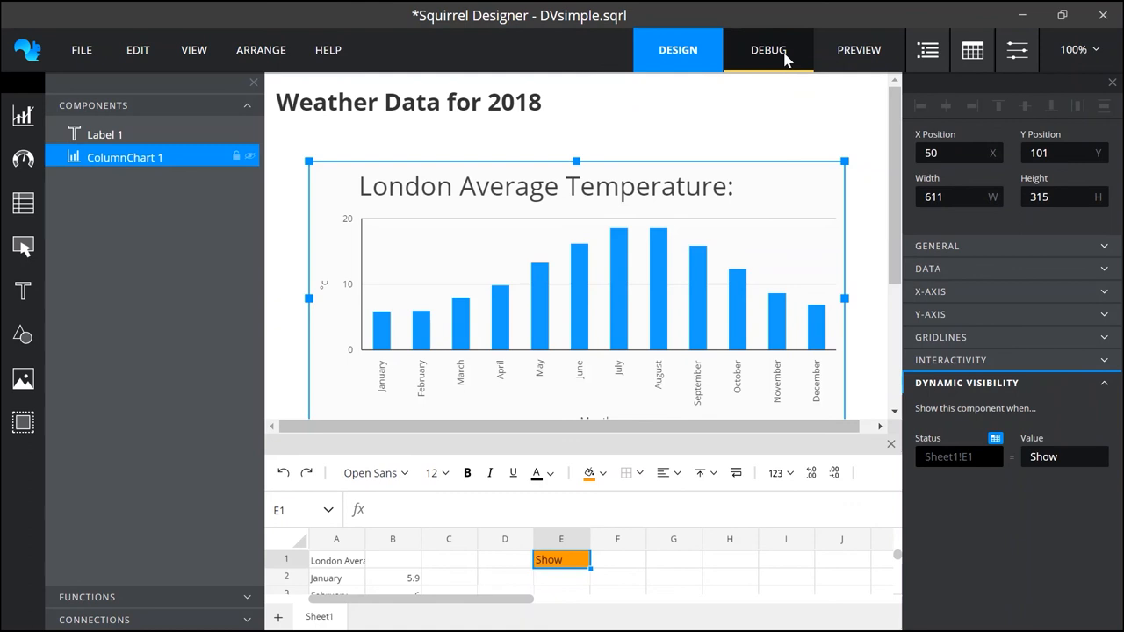
click(769, 50)
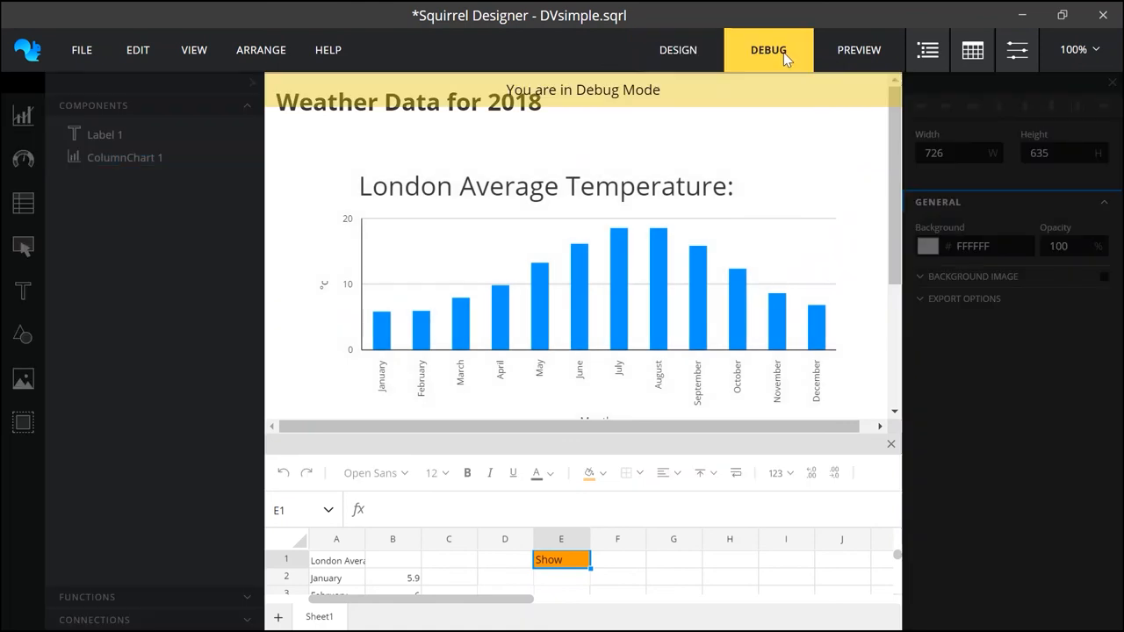